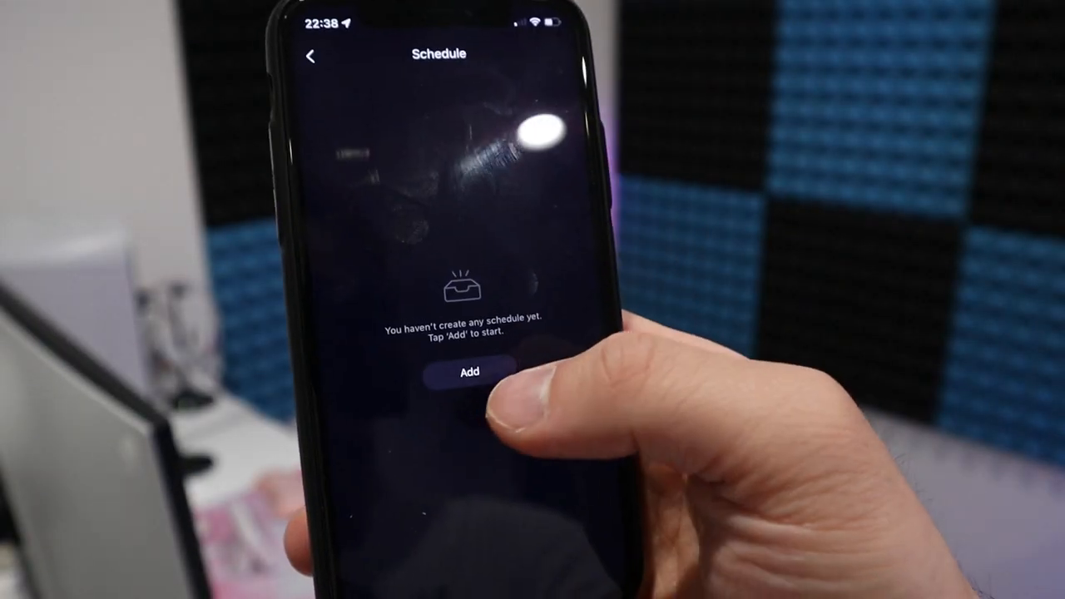
pyautogui.click(469, 372)
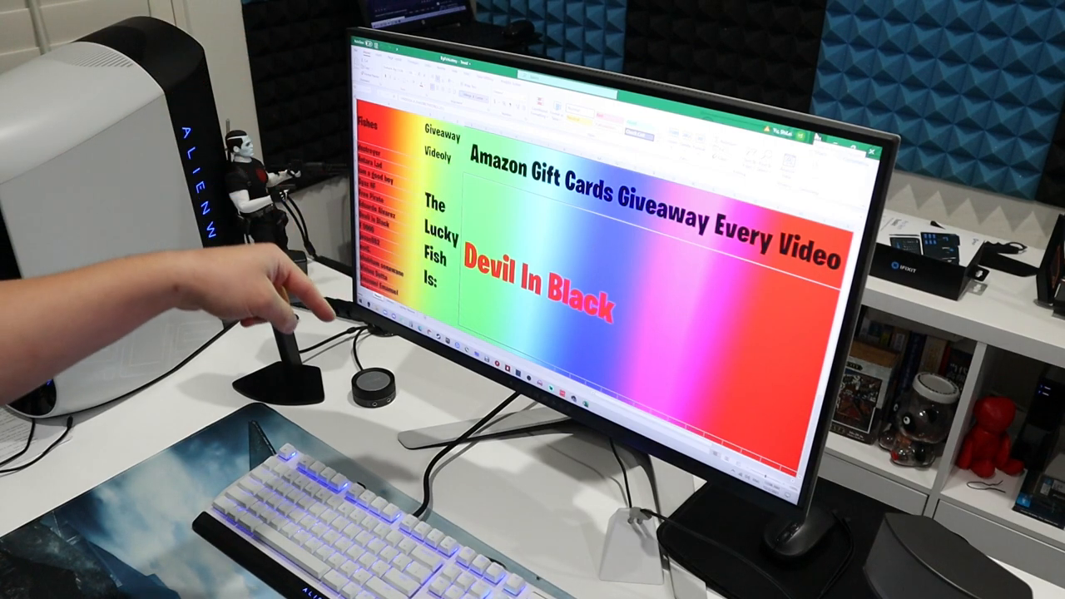
pyautogui.write('Syaz NF')
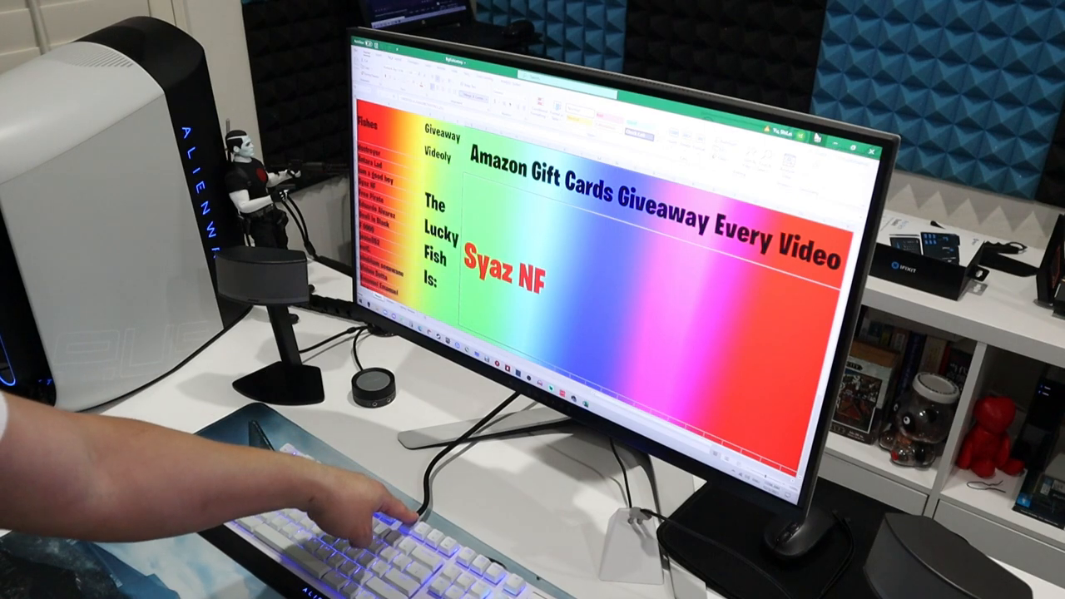
pyautogui.write('Emanuel Emanuel')
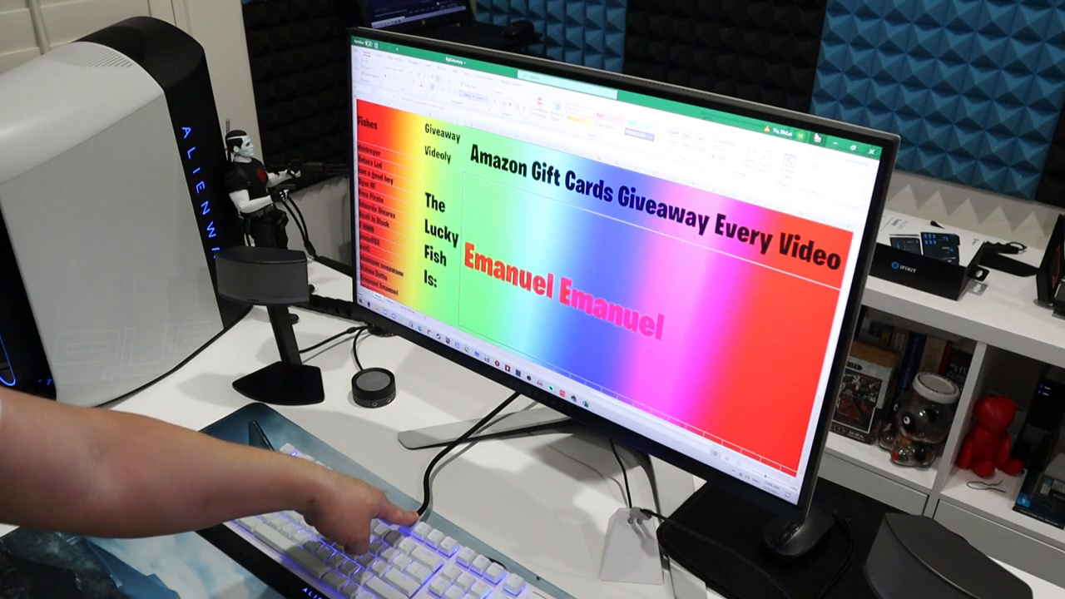